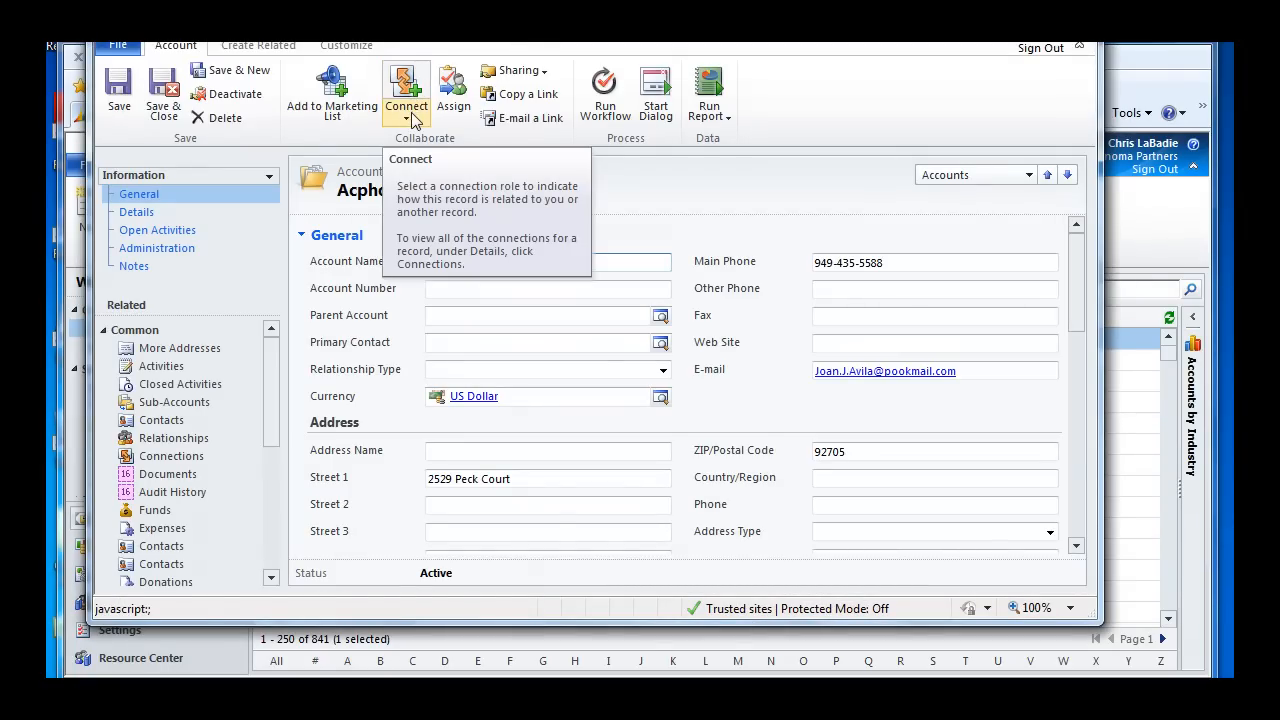
Start a new connection from the Acphor account to another record.
{"action": "left_click", "coordinate": [406, 95]}
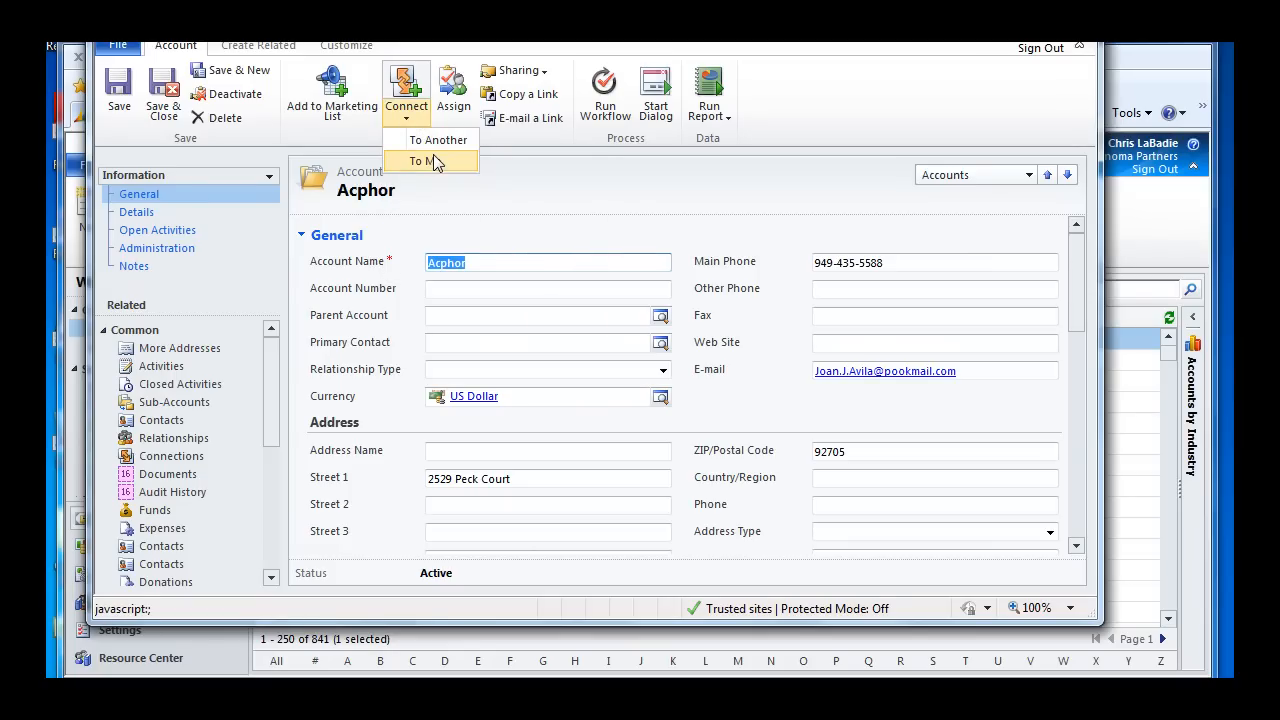
{"action": "mouse_move", "coordinate": [438, 139]}
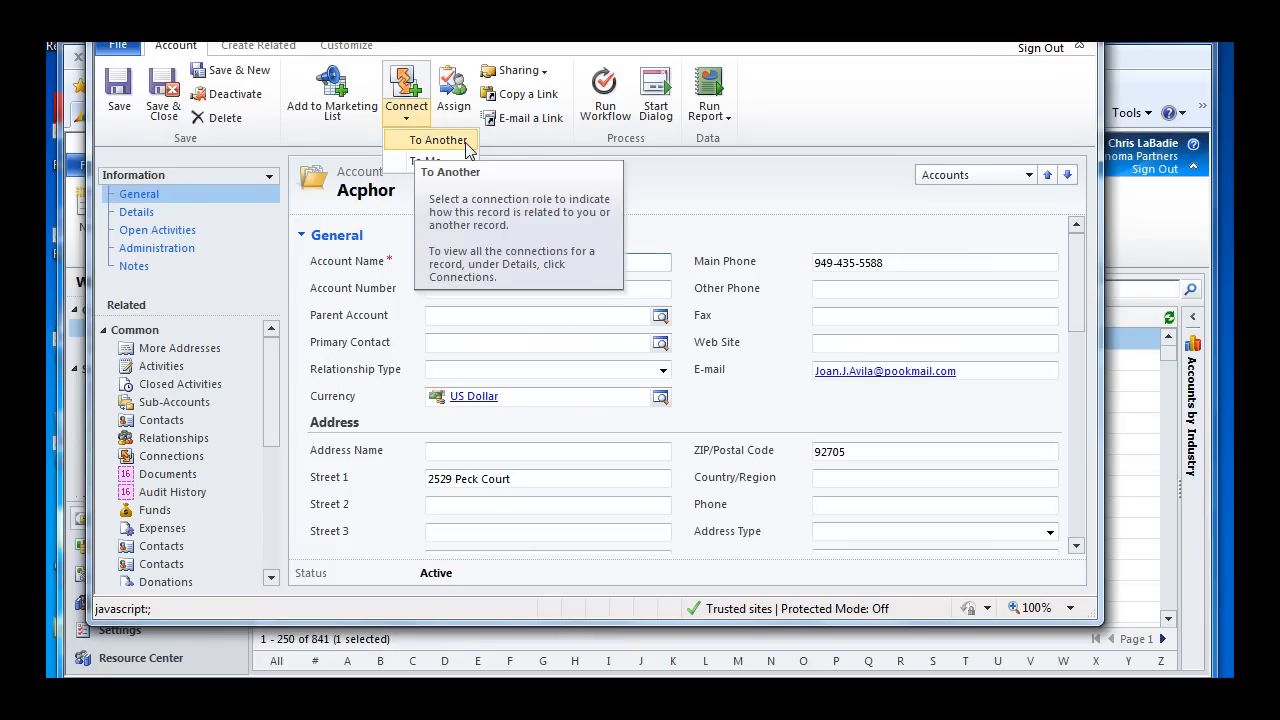
{"action": "left_click", "coordinate": [437, 140]}
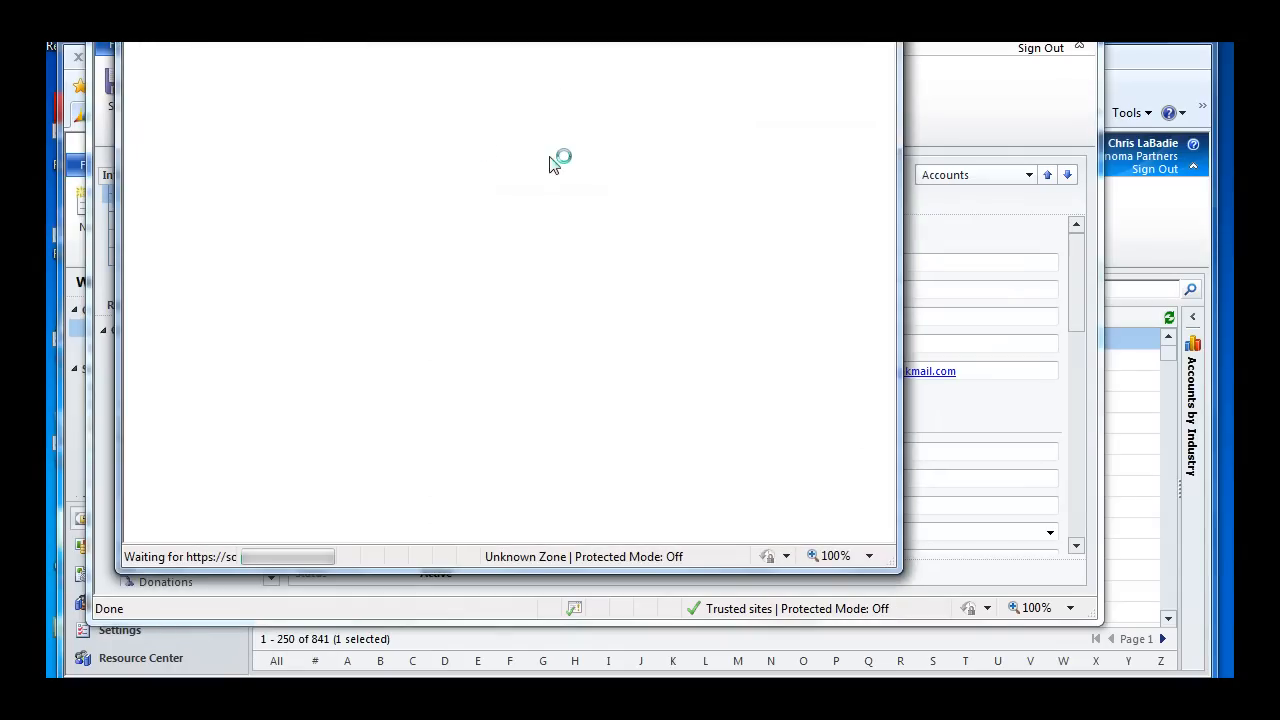
{"action": "mouse_move", "coordinate": [540, 123]}
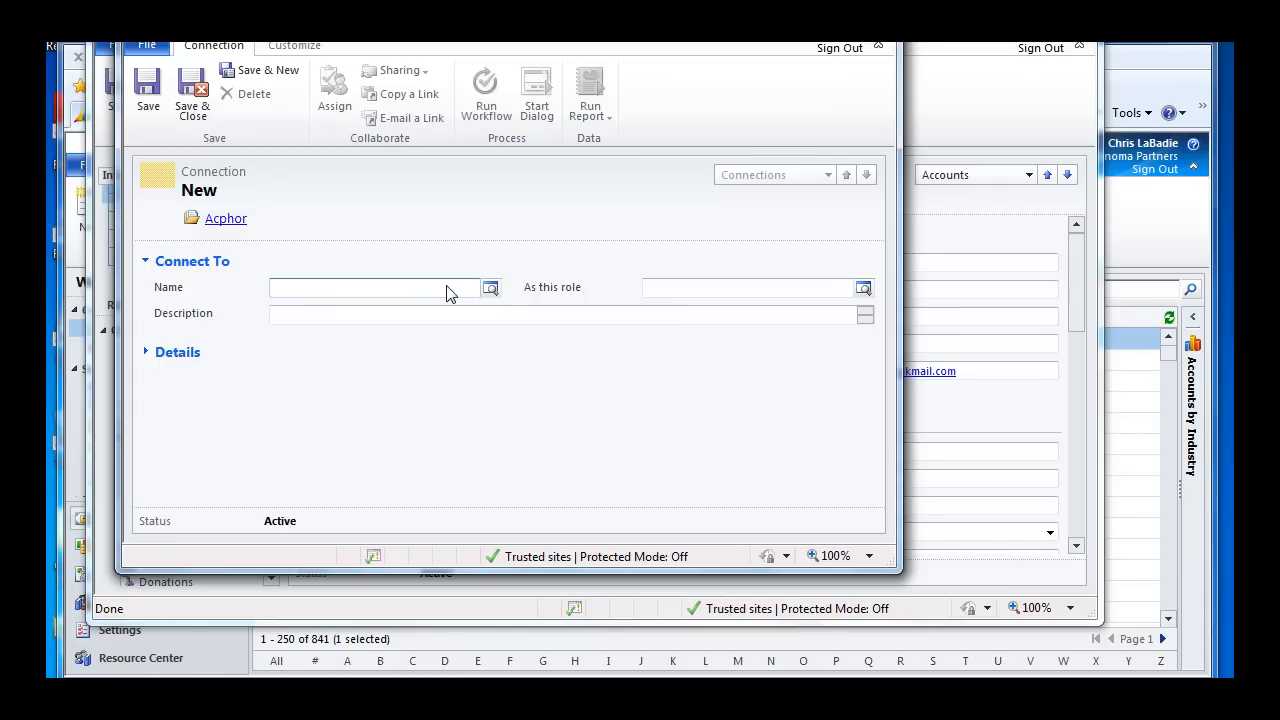
Look up accounts for the connection Name and scroll toward Kolcraft Enterprises Inc.
{"action": "left_click", "coordinate": [489, 287]}
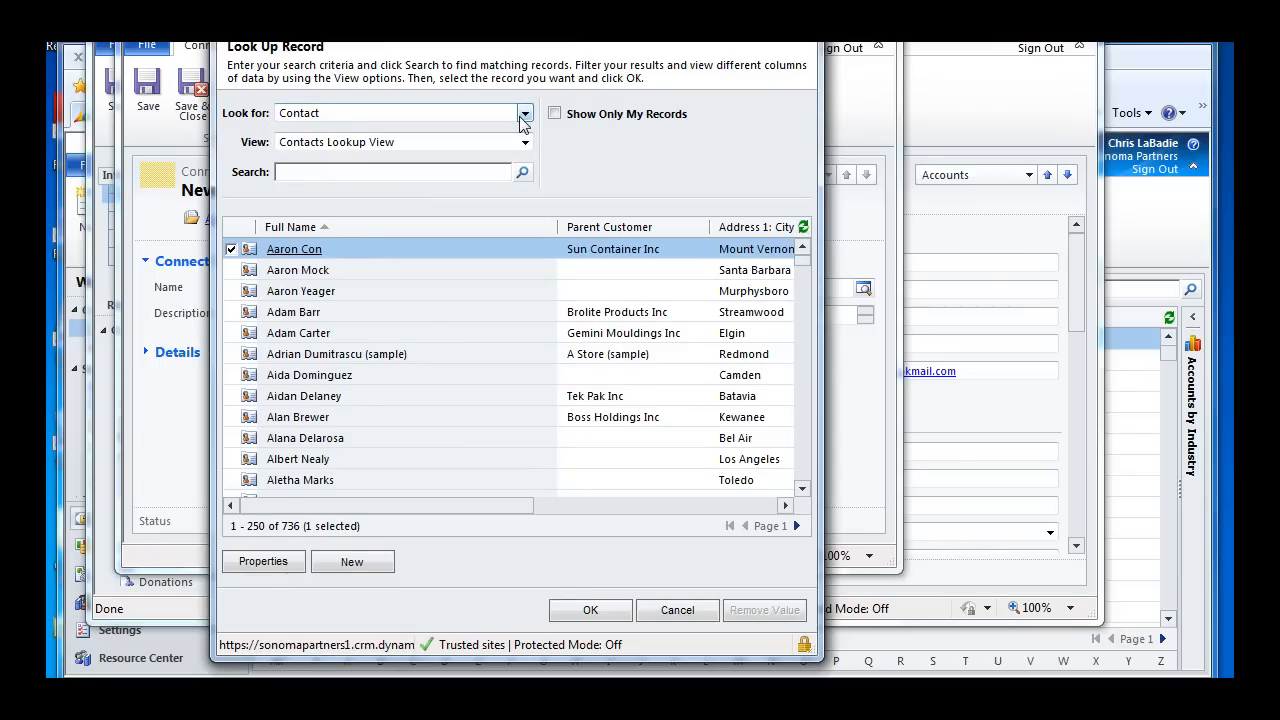
{"action": "left_click", "coordinate": [524, 112]}
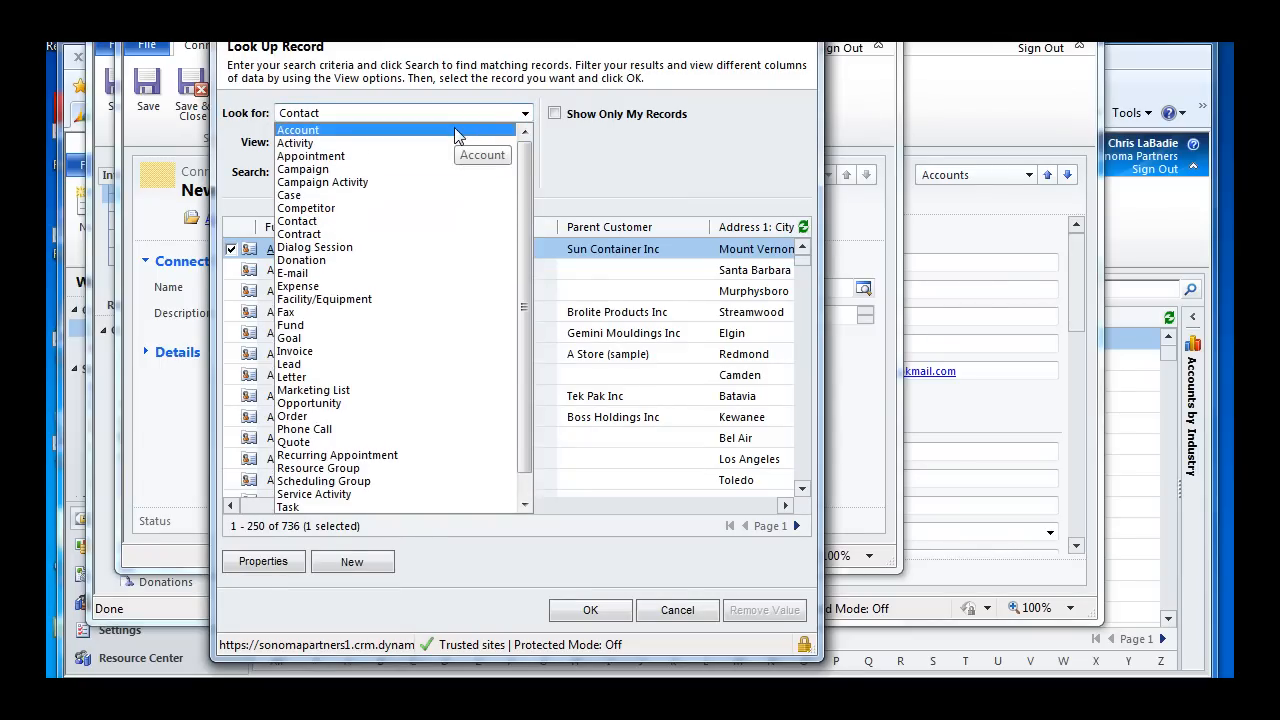
{"action": "left_click", "coordinate": [297, 129]}
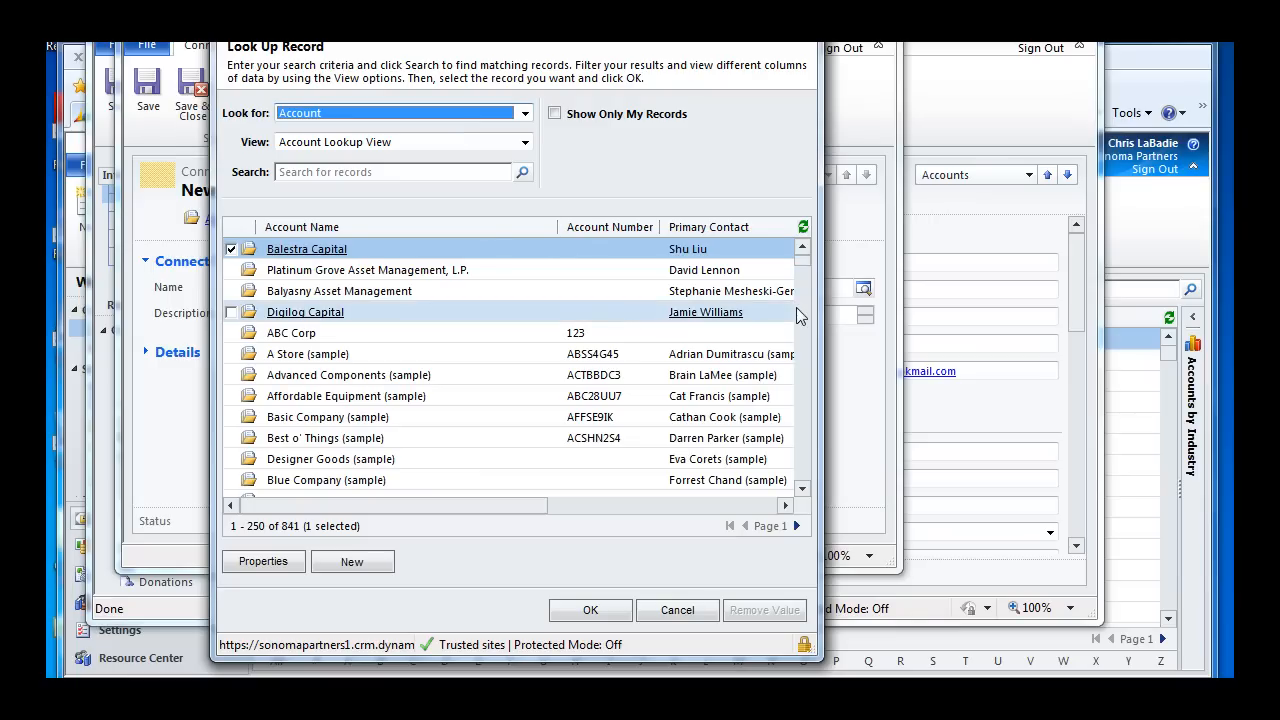
{"action": "scroll", "scroll_direction": "down", "scroll_amount": 3}
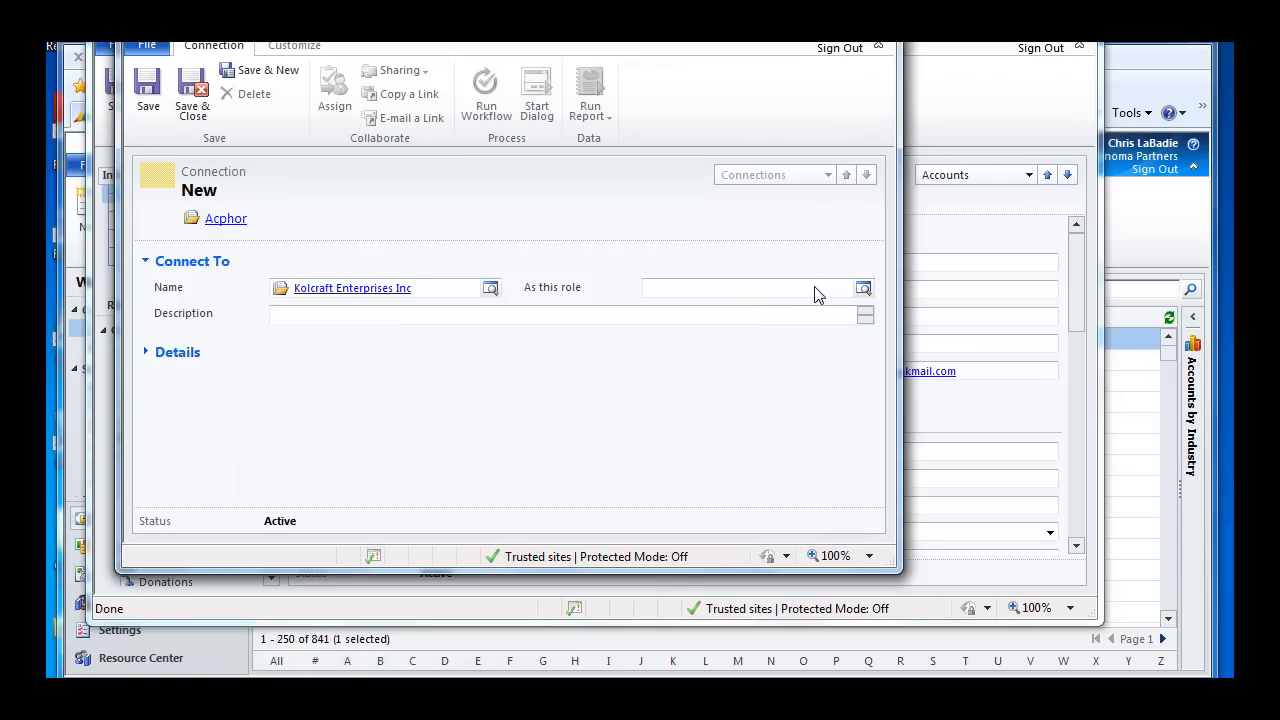
Set the connection role to Referral by typing 'refe' and choosing the suggestion.
{"action": "type", "text": "refe"}
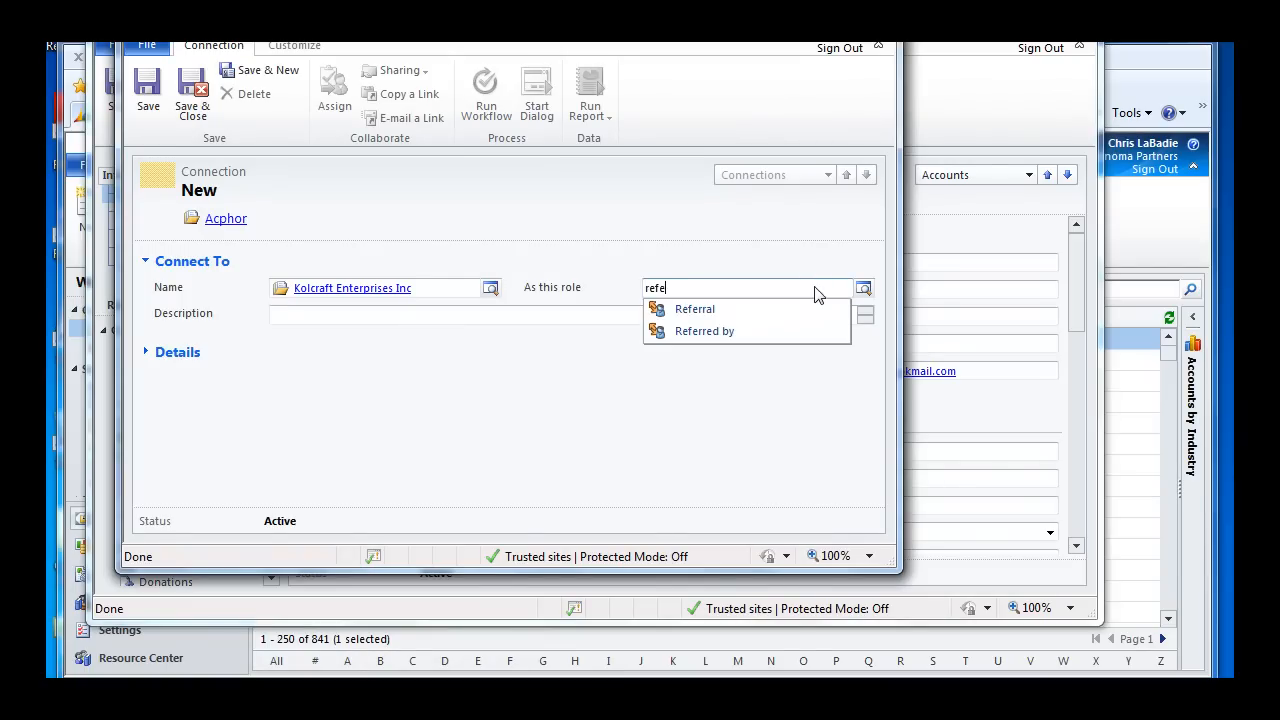
{"action": "left_click", "coordinate": [694, 308]}
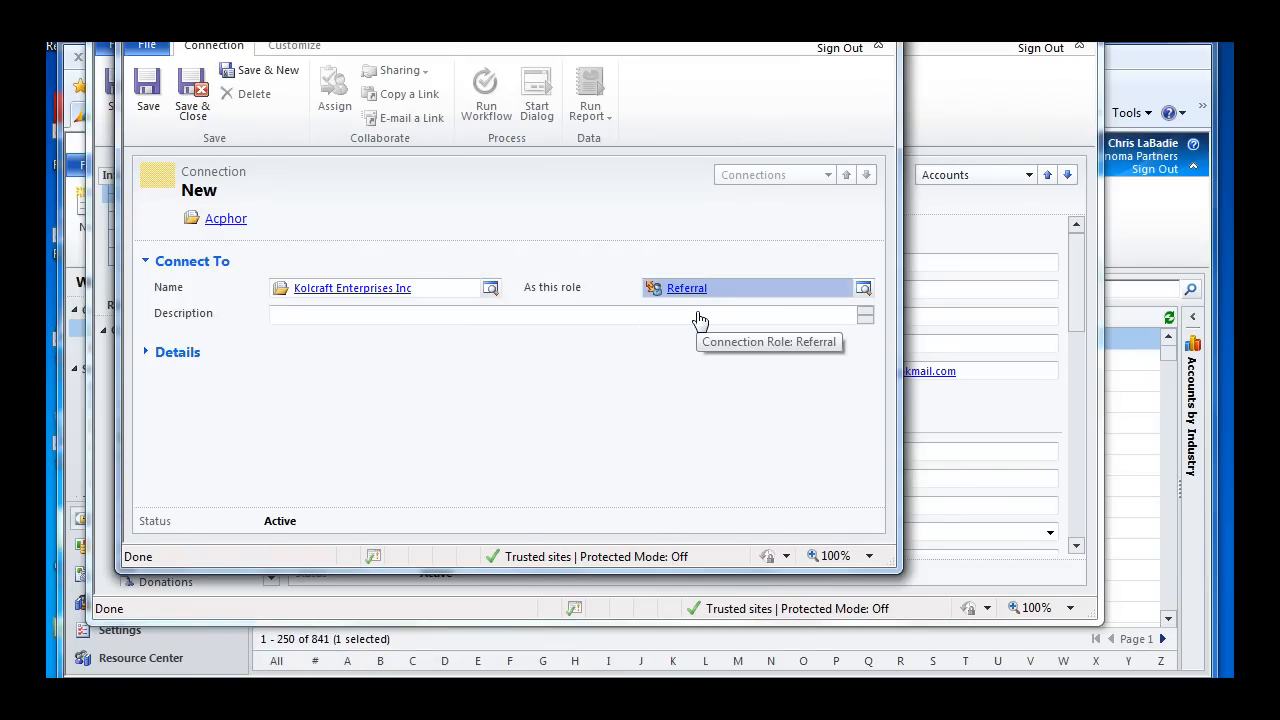
{"action": "mouse_move", "coordinate": [750, 293]}
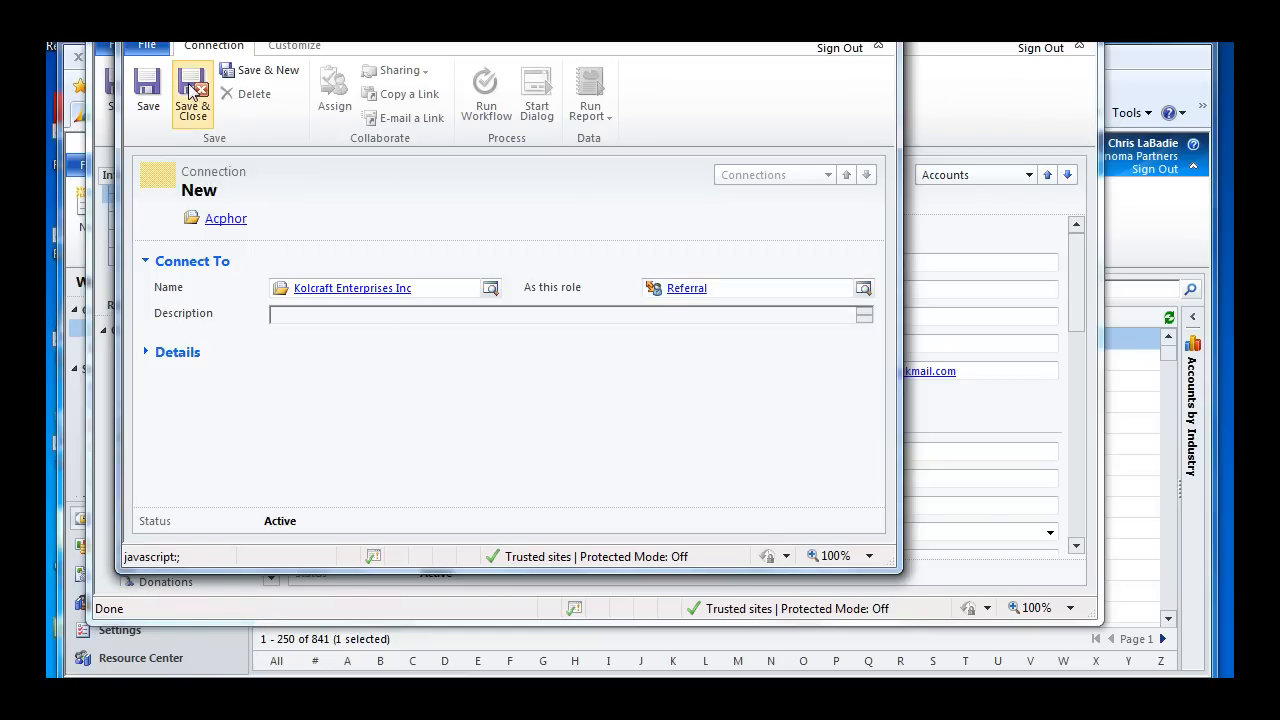
Save and close the connection, then view Acphor's related Connections.
{"action": "left_click", "coordinate": [226, 218]}
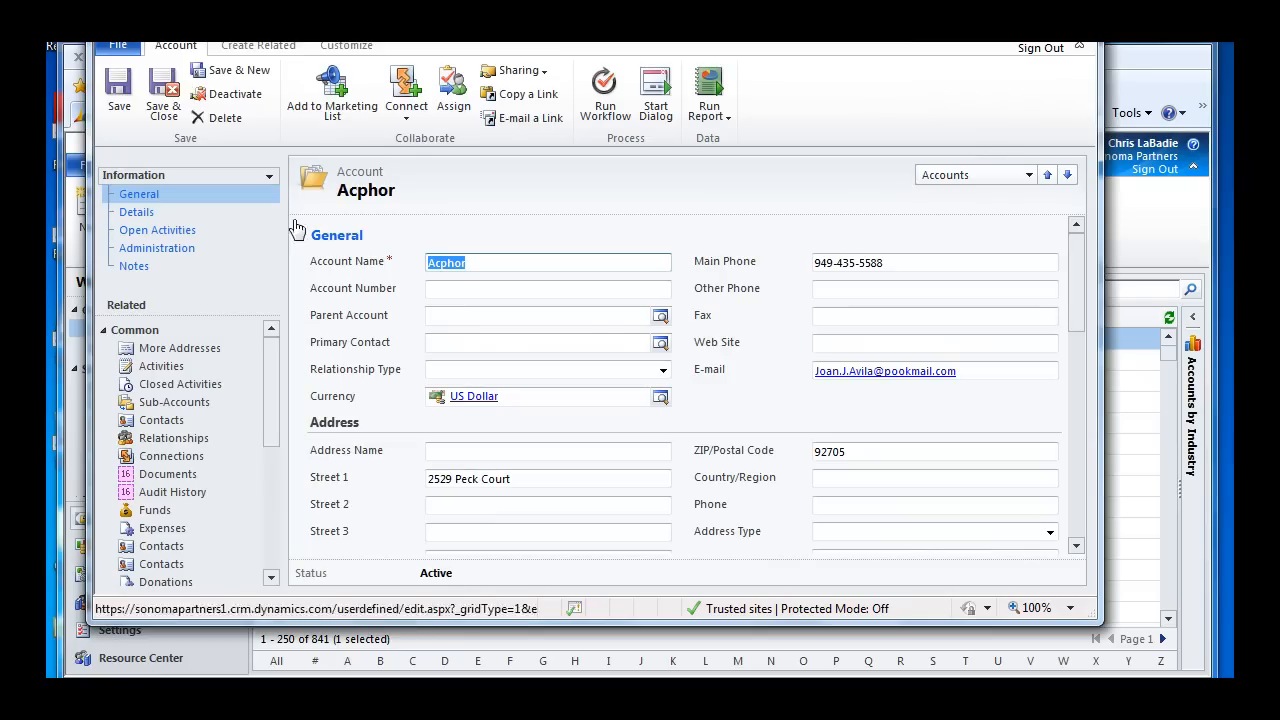
{"action": "mouse_move", "coordinate": [171, 456]}
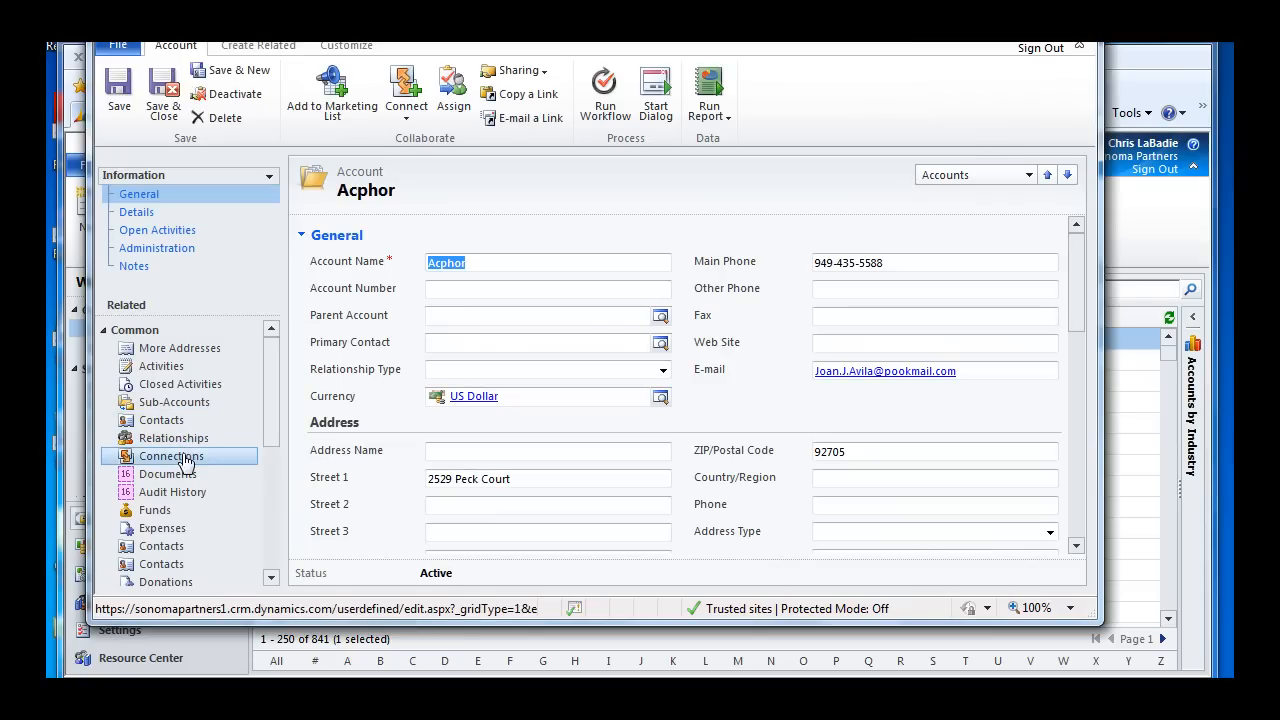
{"action": "left_click", "coordinate": [171, 456]}
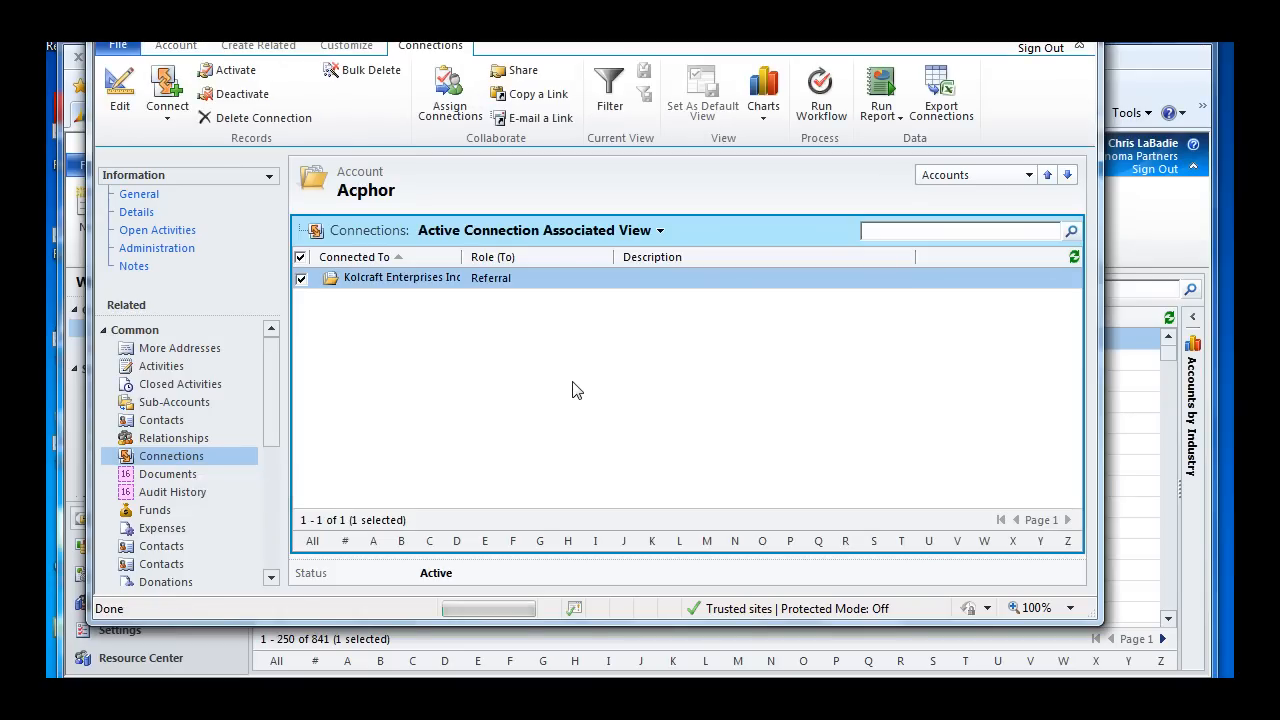
{"action": "mouse_move", "coordinate": [400, 277]}
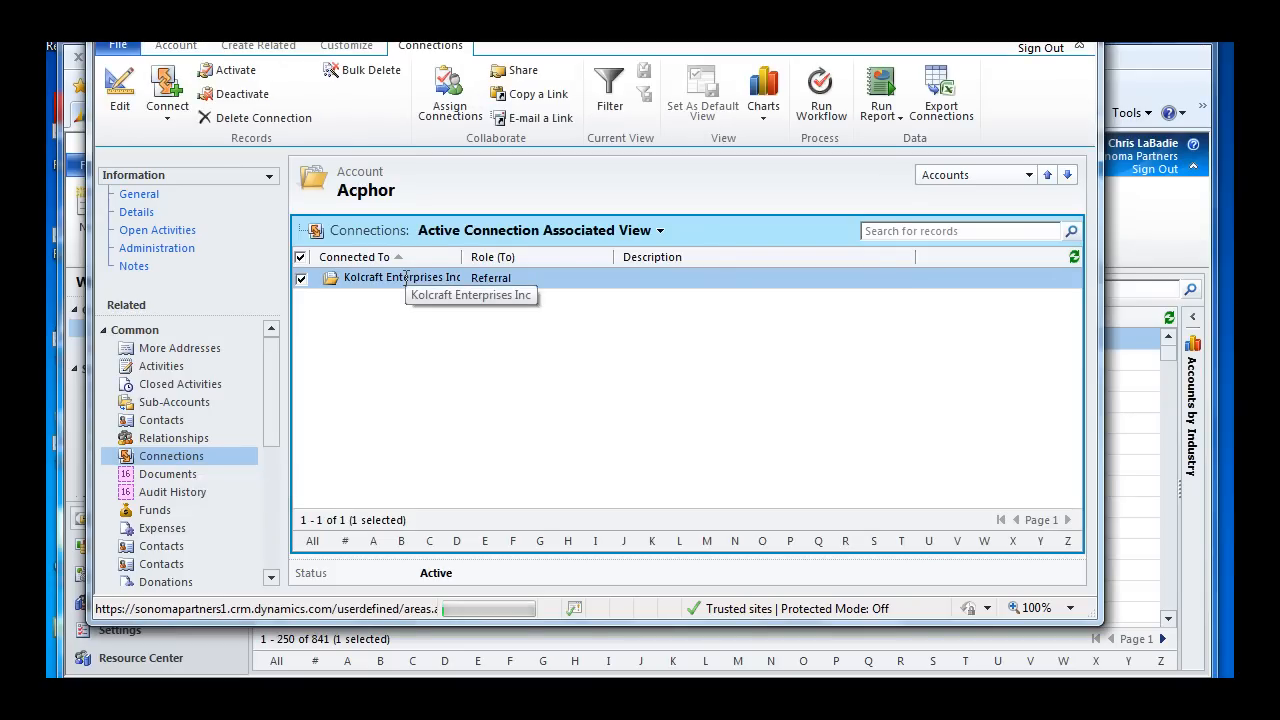
Reopen the Kolcraft Enterprises Inc connection and expand Details showing Referred by.
{"action": "double_click", "coordinate": [401, 277]}
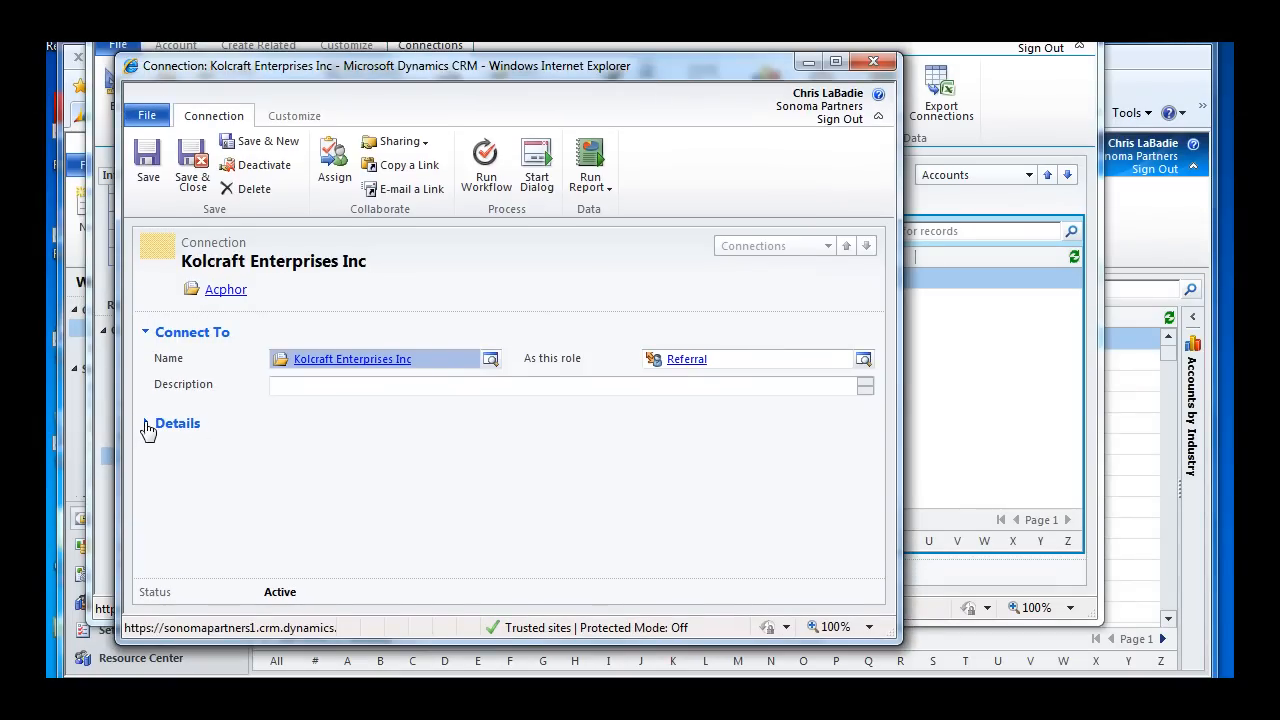
{"action": "left_click", "coordinate": [177, 423]}
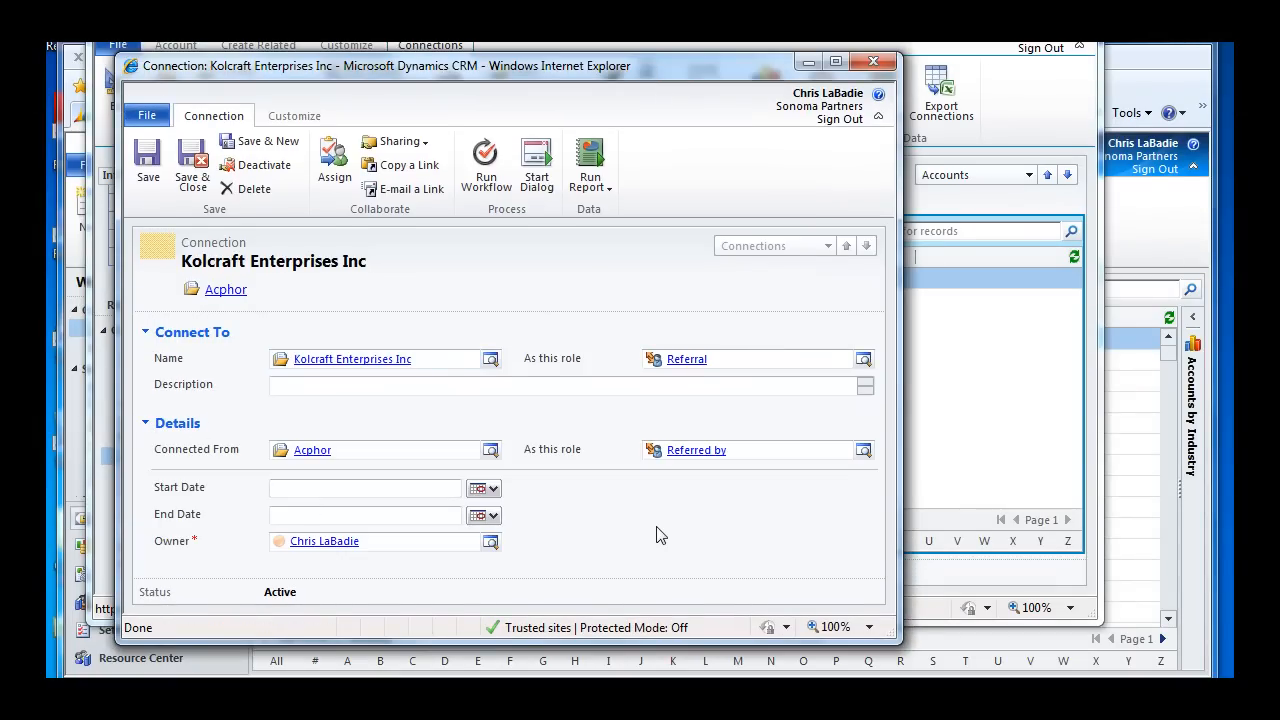
{"action": "mouse_move", "coordinate": [538, 583]}
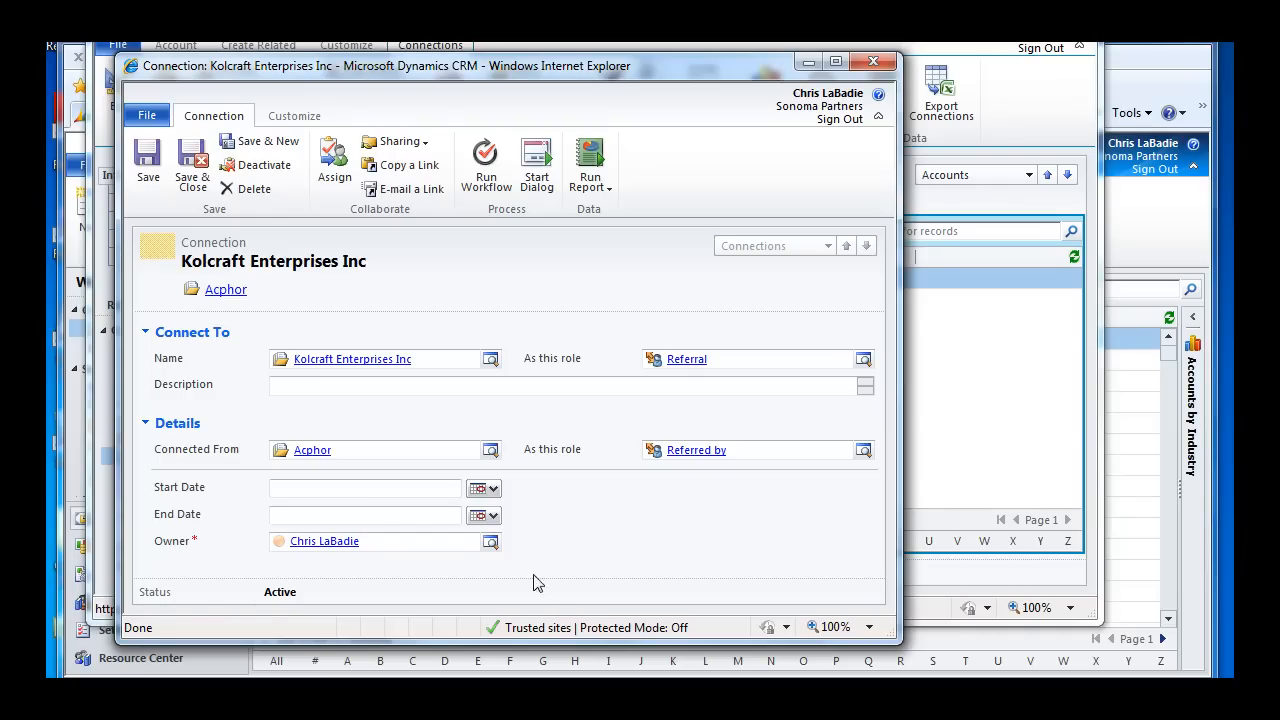
{"action": "mouse_move", "coordinate": [481, 473]}
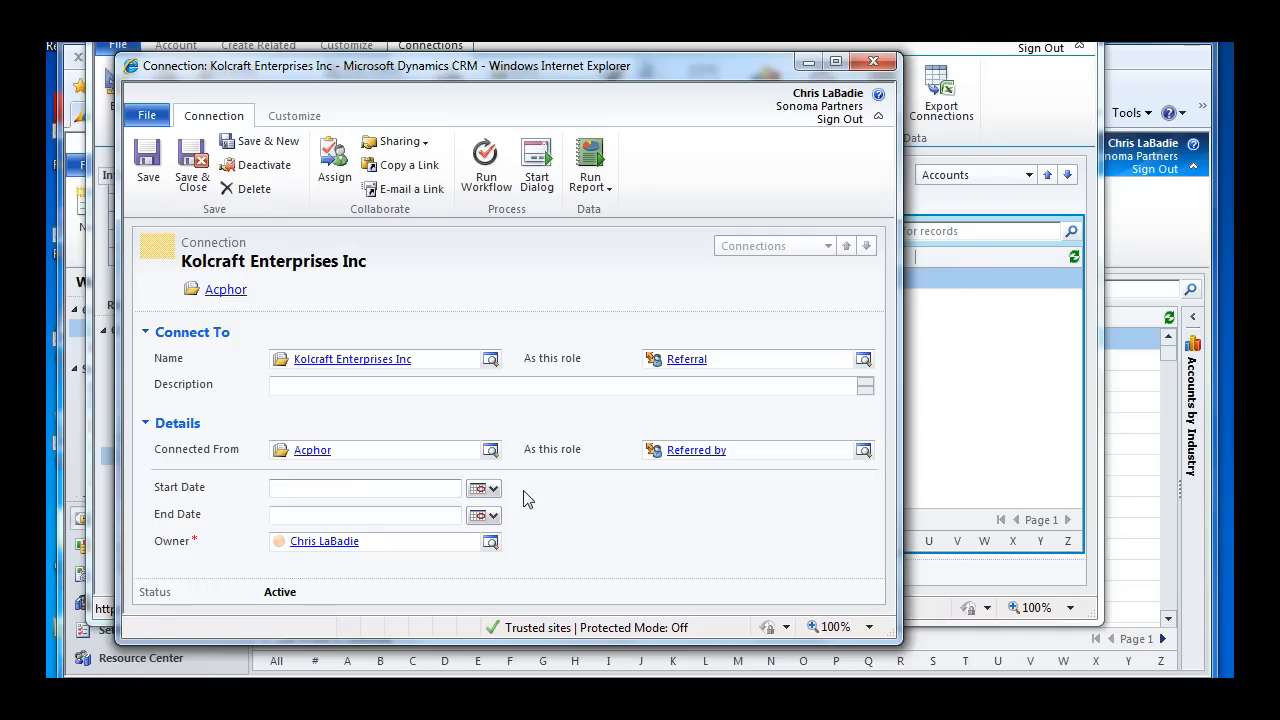
{"action": "mouse_move", "coordinate": [686, 539]}
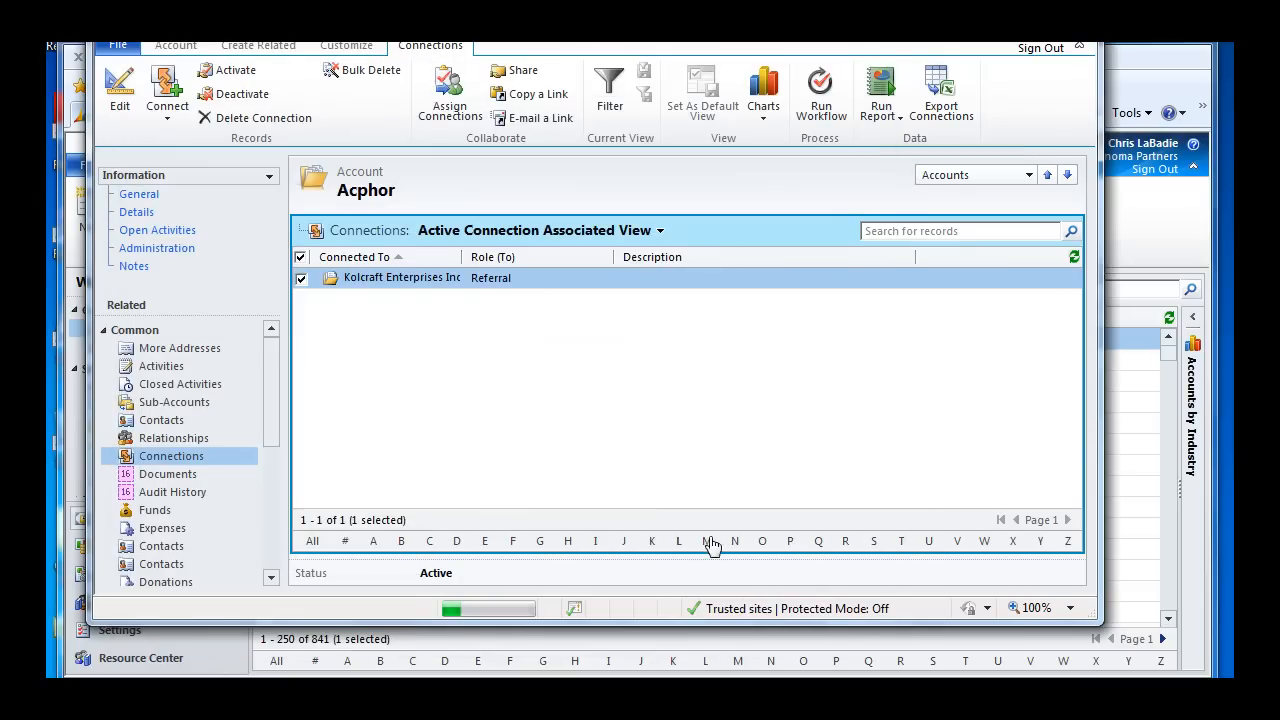
{"action": "mouse_move", "coordinate": [525, 398]}
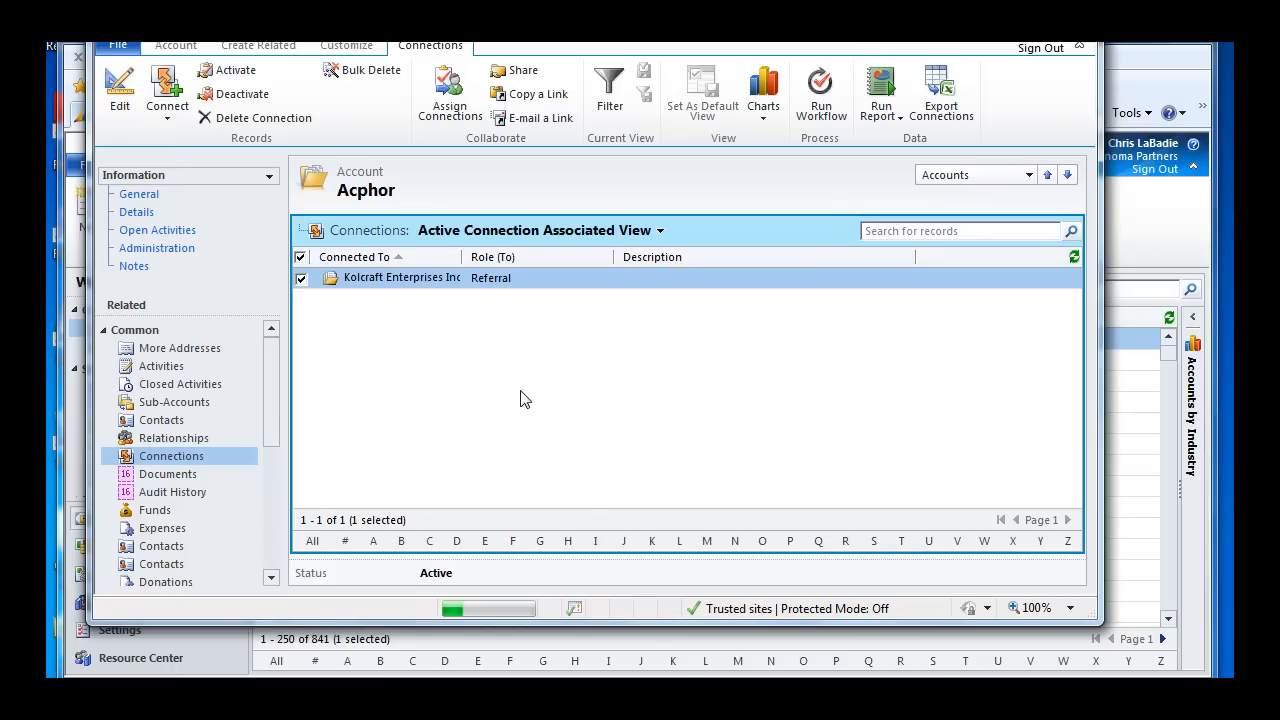
{"action": "mouse_move", "coordinate": [445, 321]}
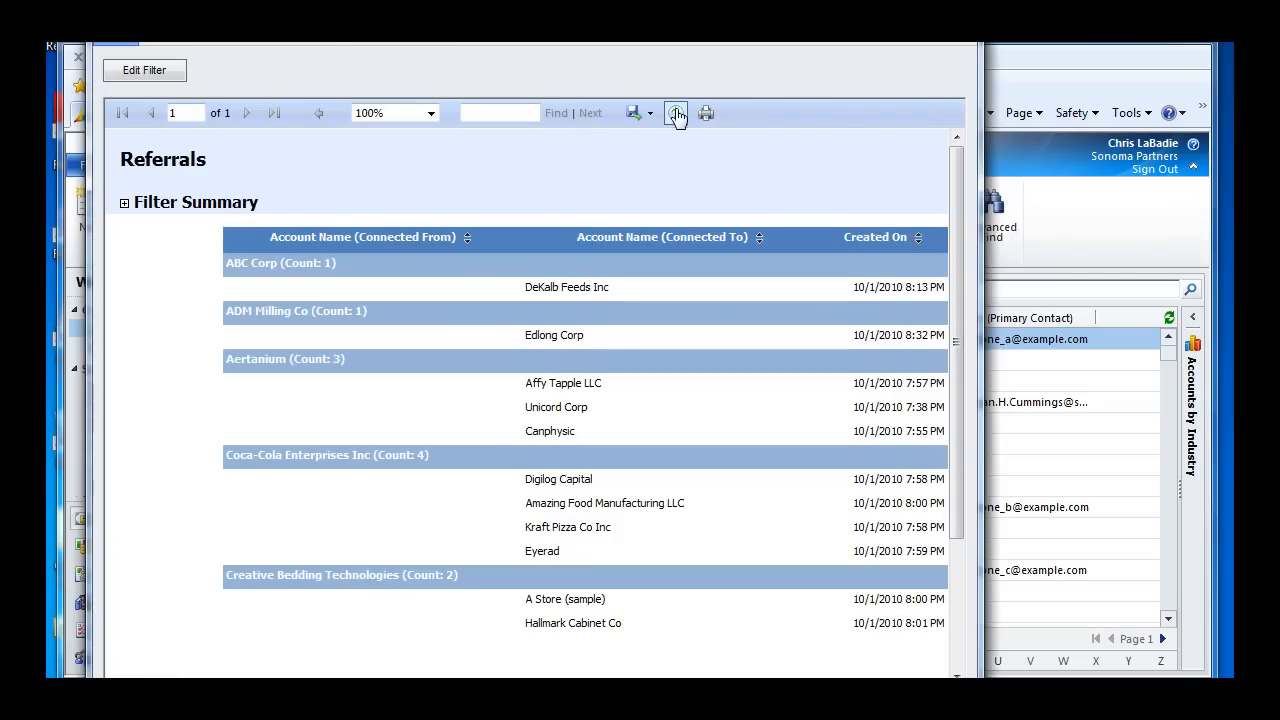
{"action": "mouse_move", "coordinate": [676, 112]}
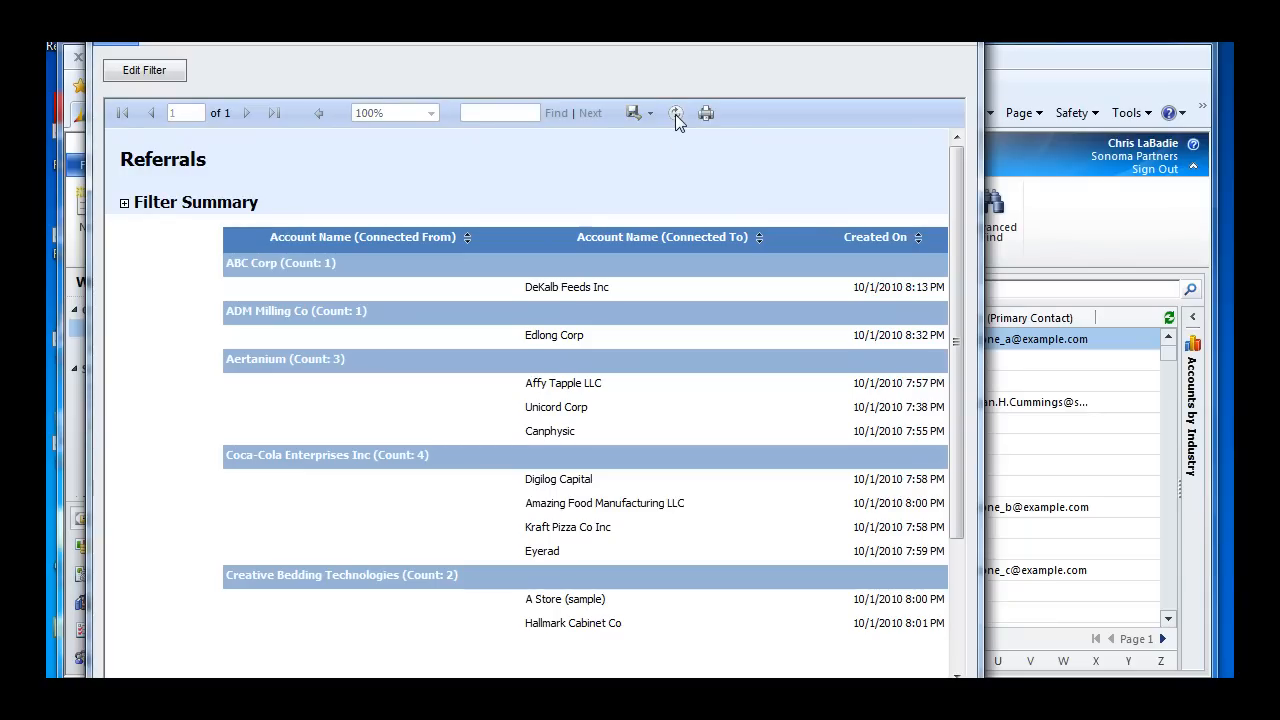
Refresh the Referrals report to include the new Acphor–Kolcraft connection.
{"action": "left_click", "coordinate": [676, 112]}
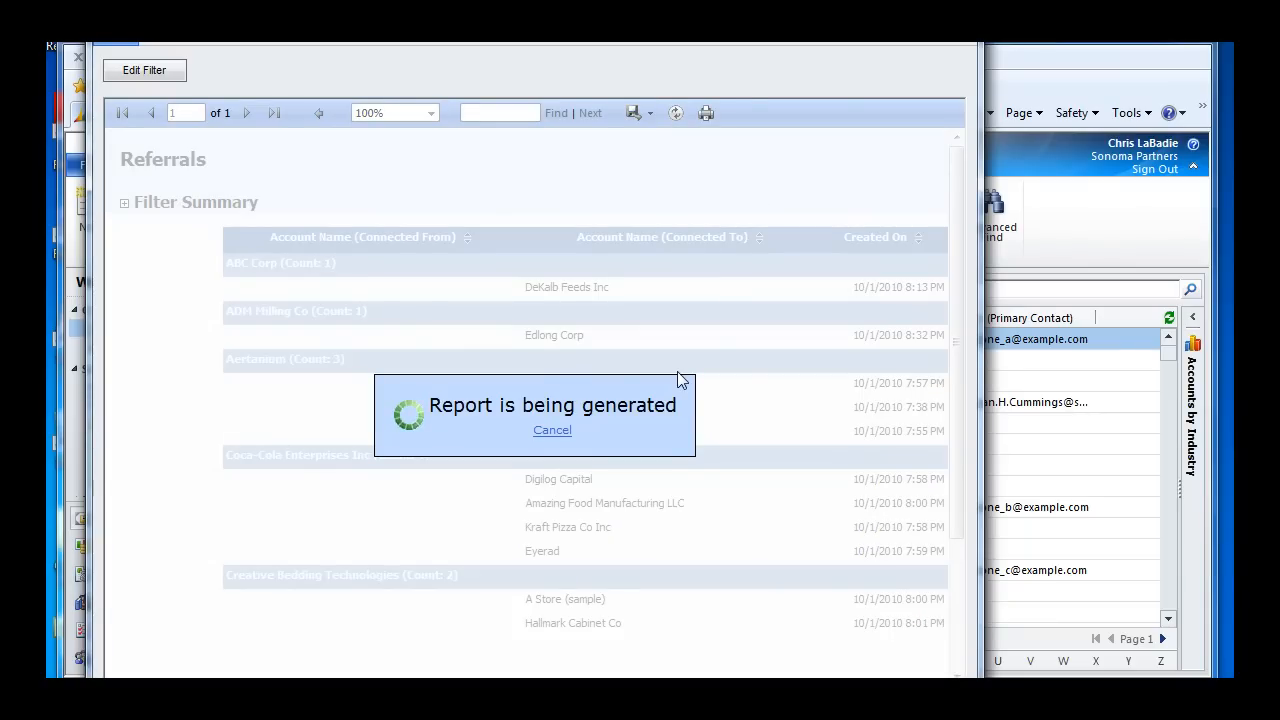
{"action": "mouse_move", "coordinate": [490, 358]}
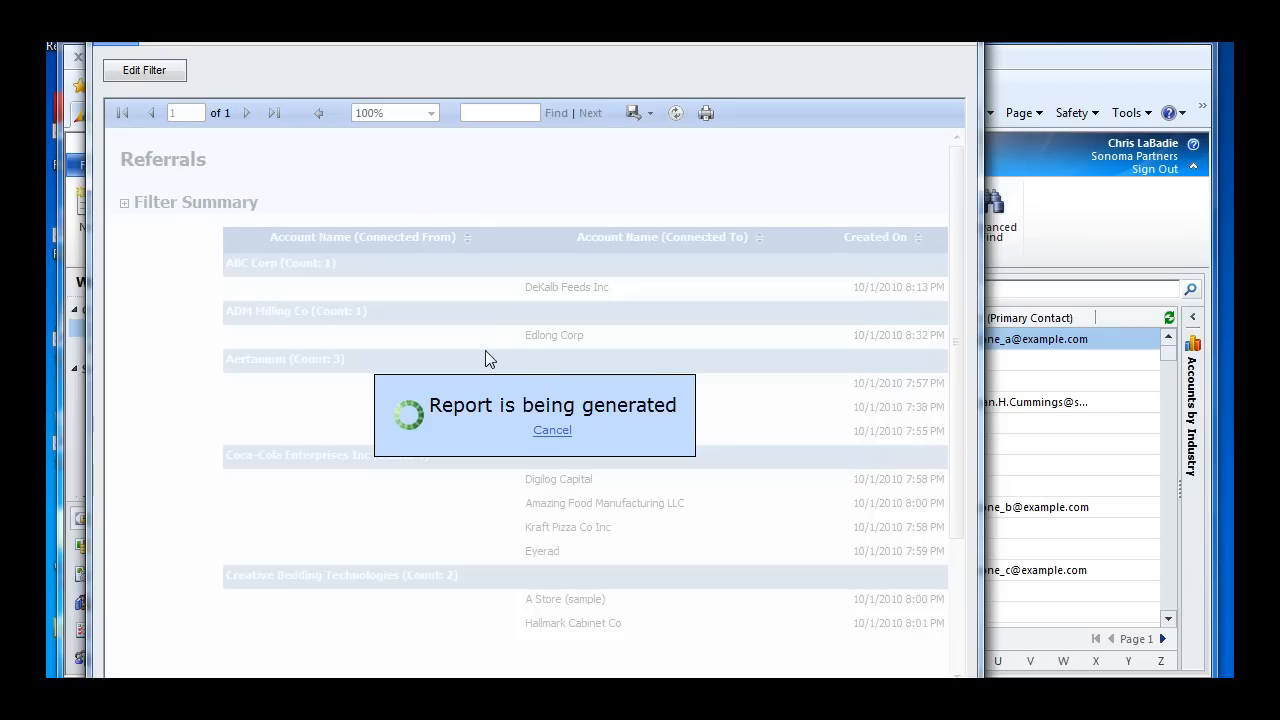
{"action": "mouse_move", "coordinate": [249, 359]}
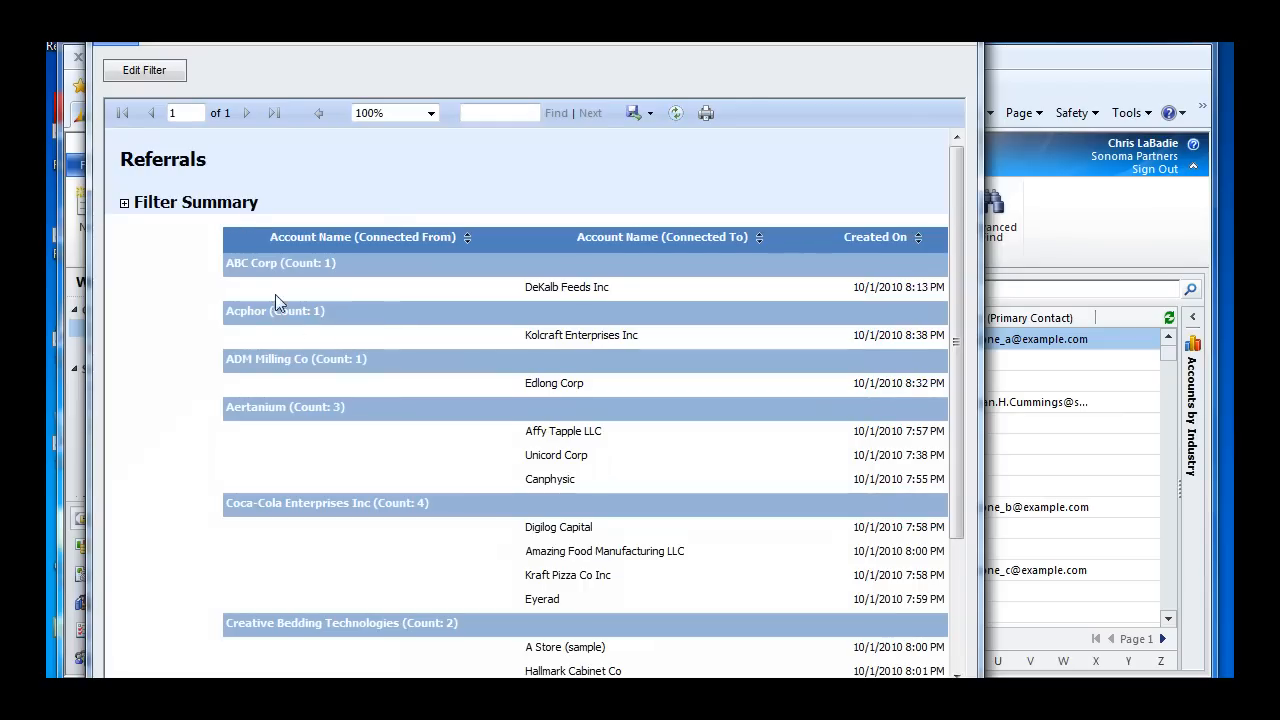
{"action": "mouse_move", "coordinate": [590, 335]}
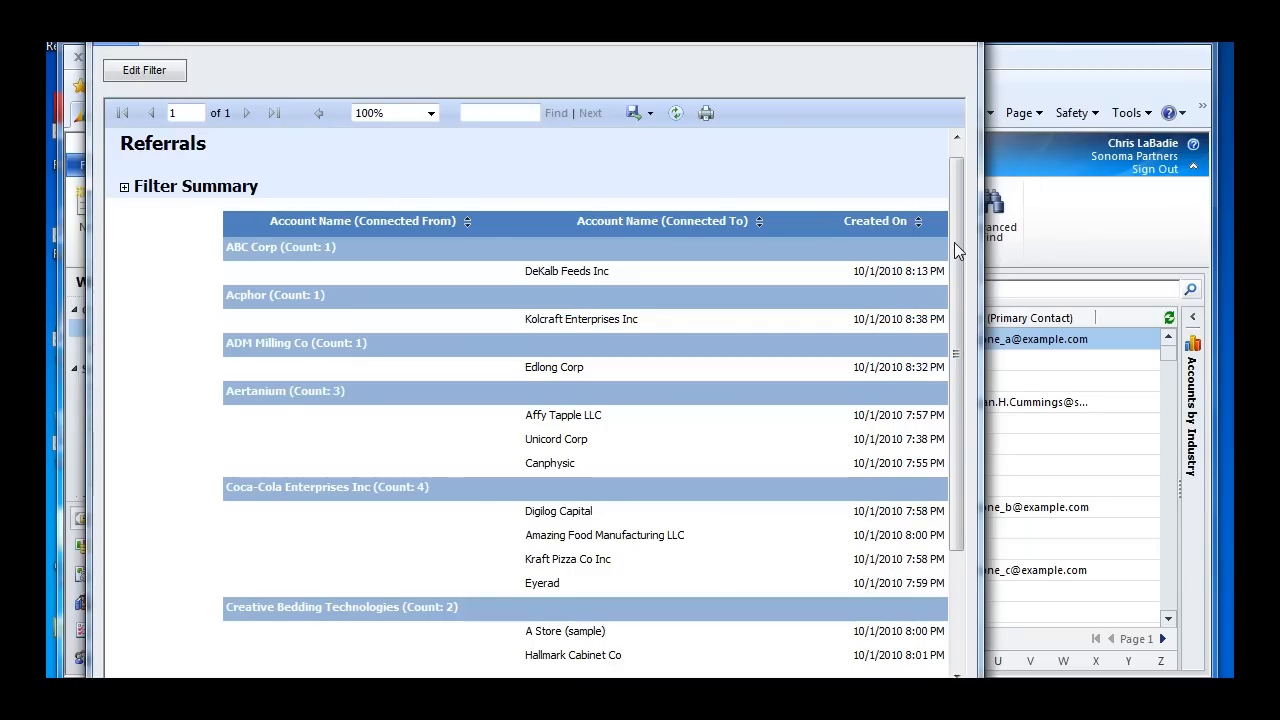
{"action": "mouse_move", "coordinate": [749, 181]}
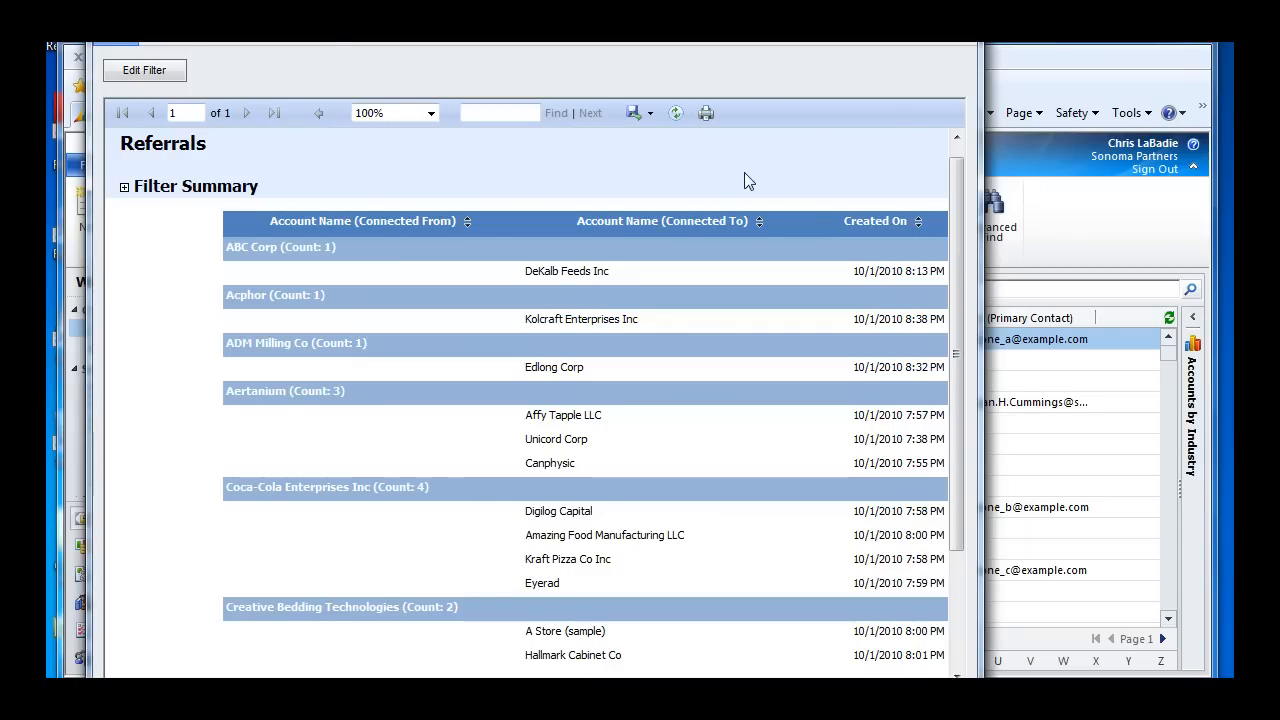